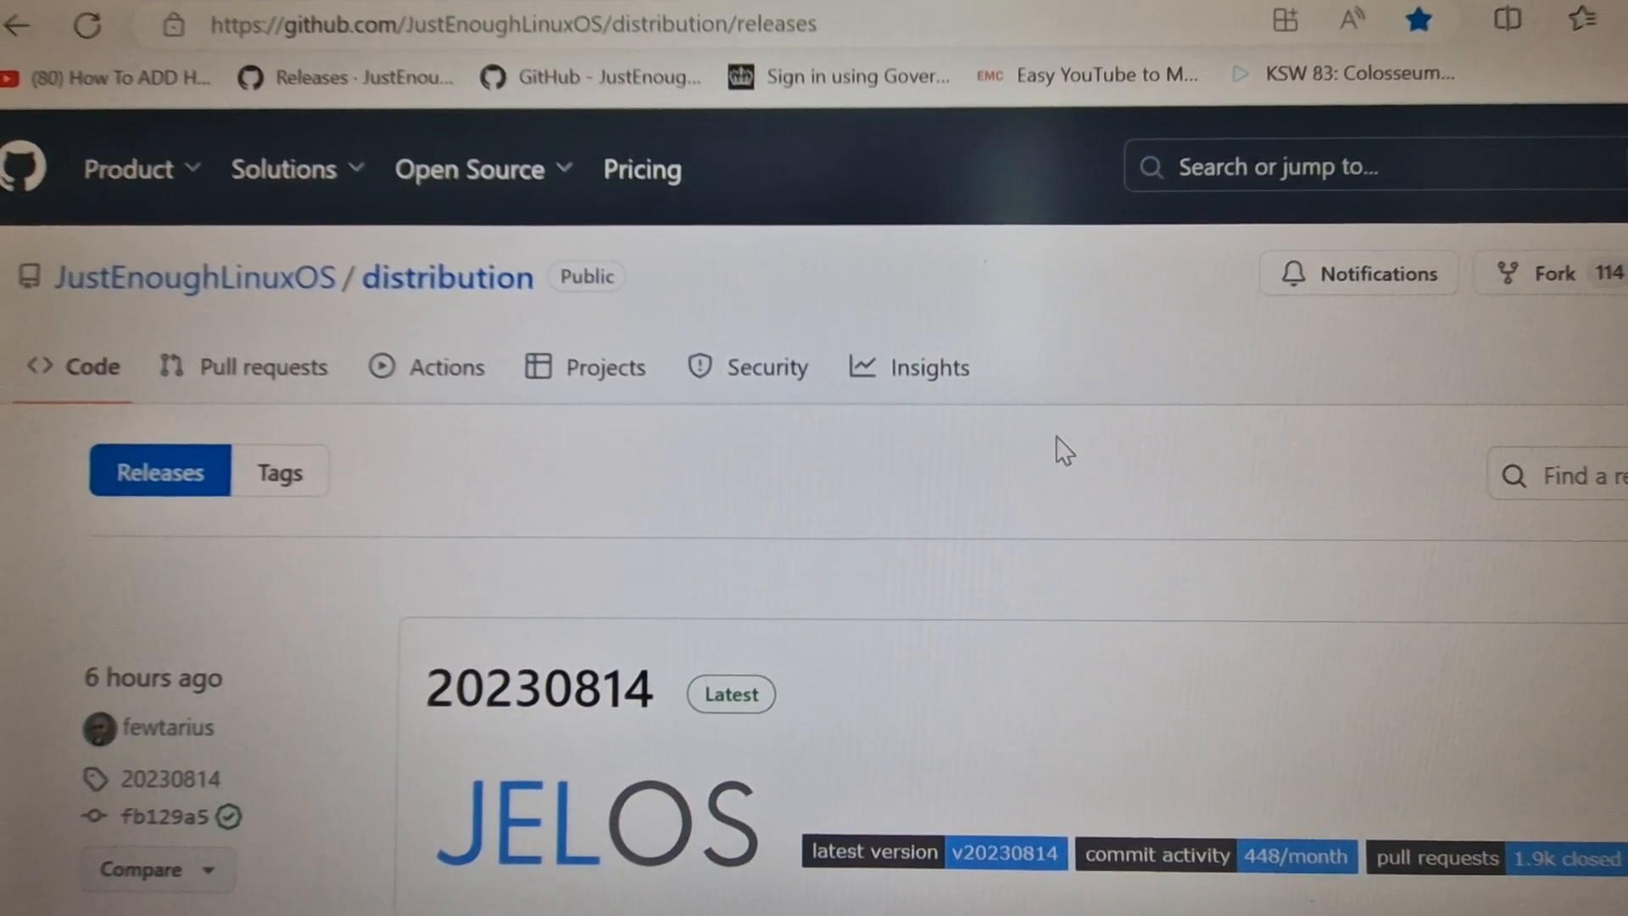
mouse_move(831, 444)
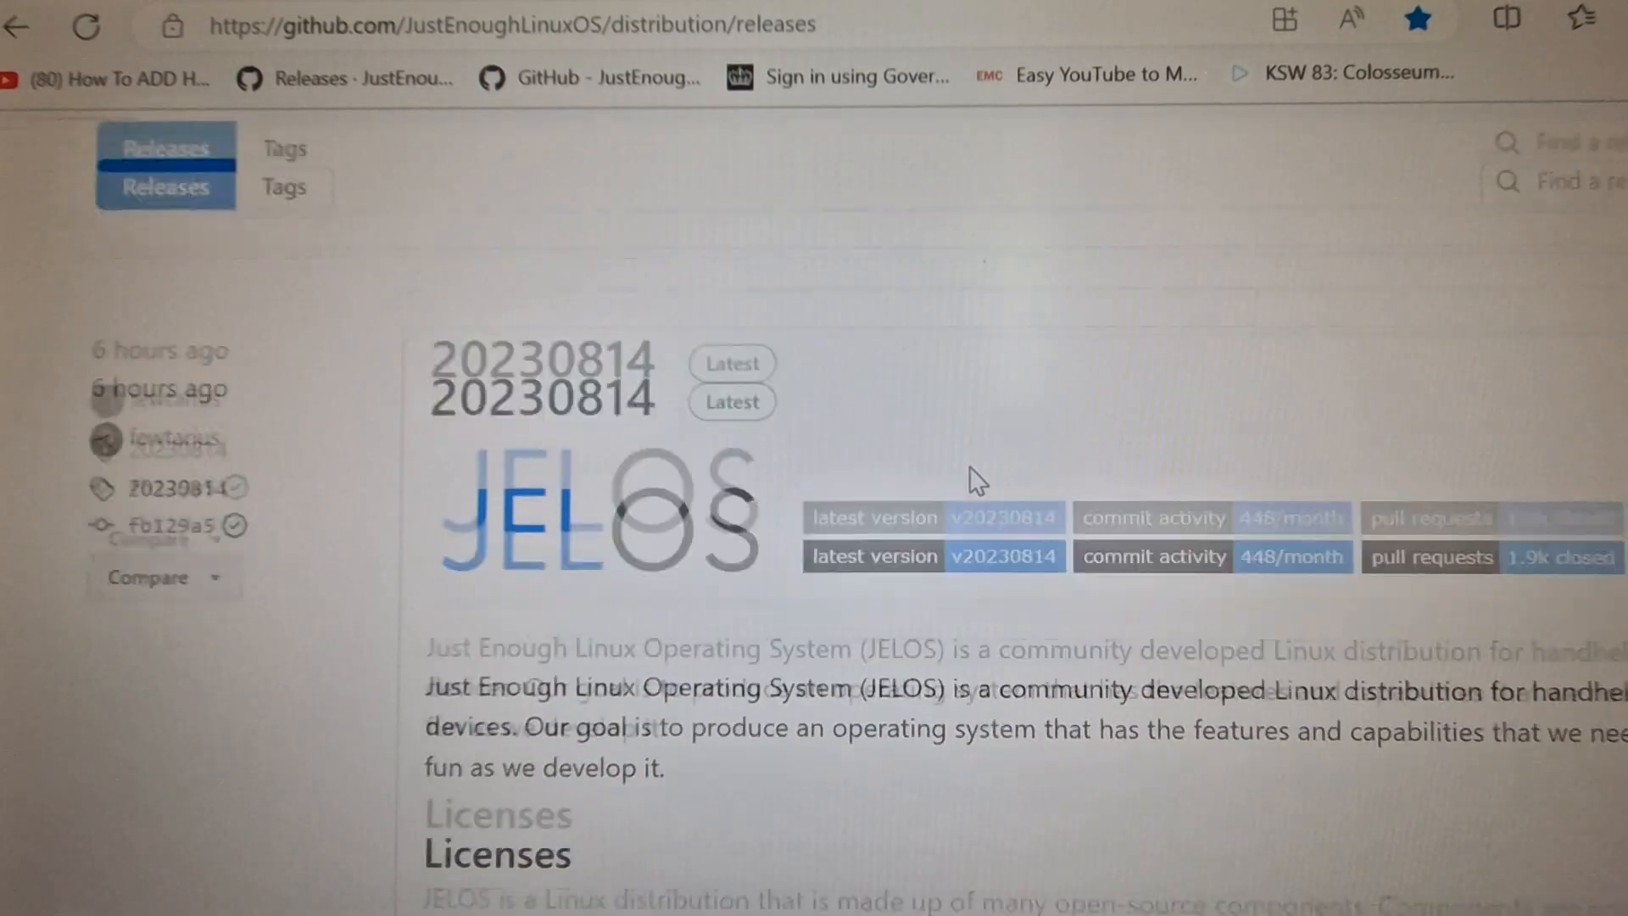
Step: Scroll the 20230814 release page down to the Powkiddy x55 row in the Update Package Downloads table
scroll("down", 3)
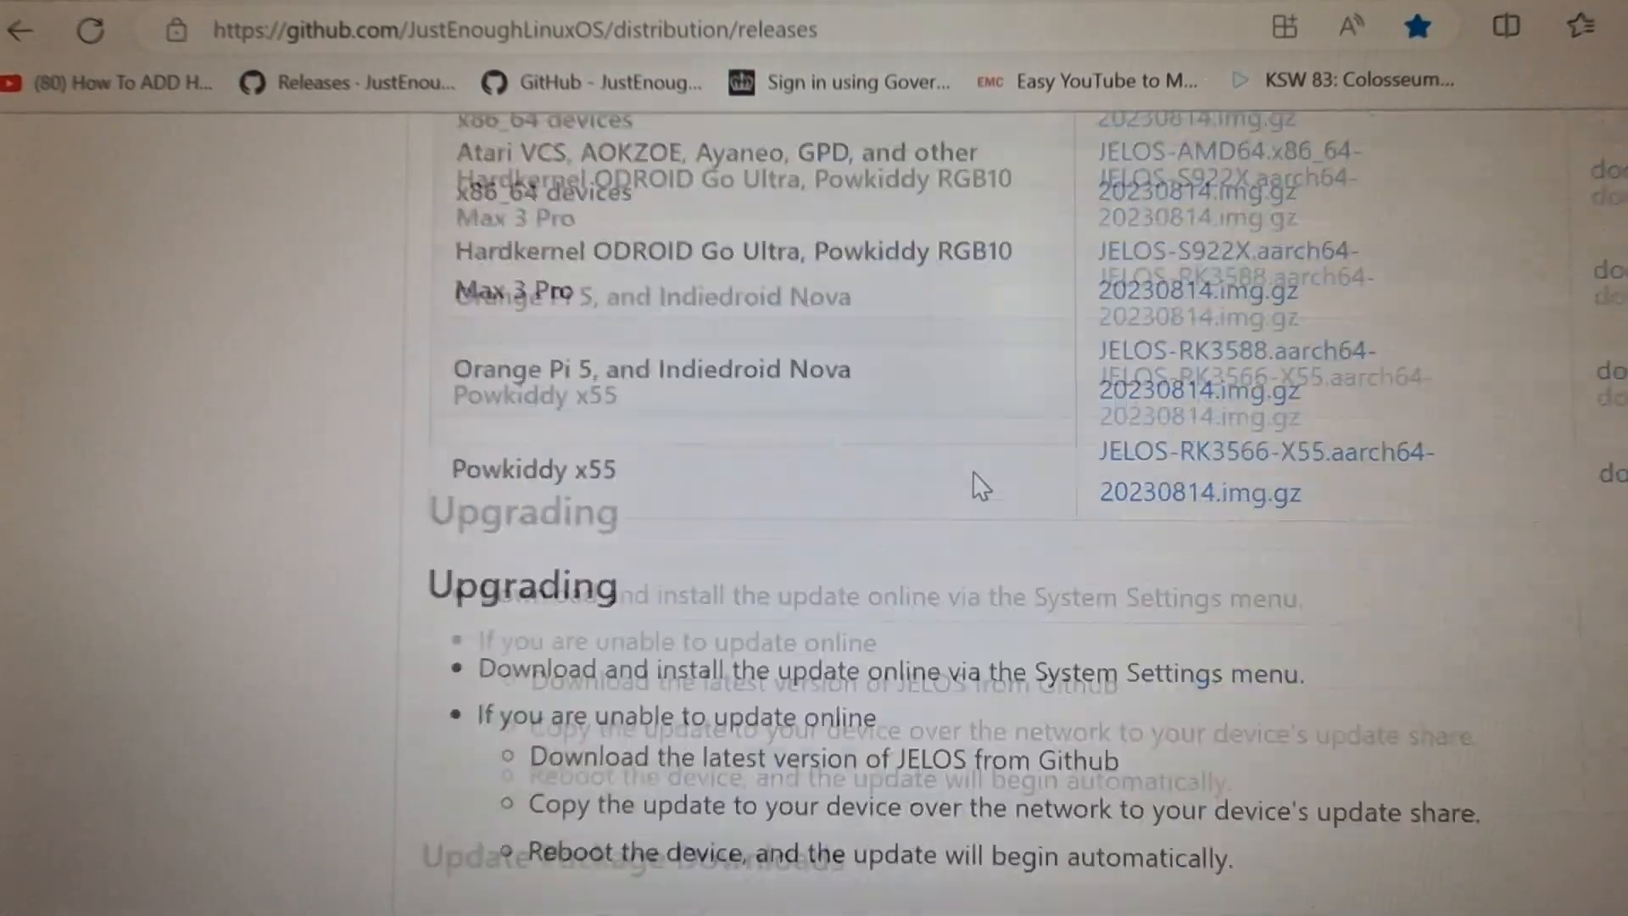
scroll("down", 3)
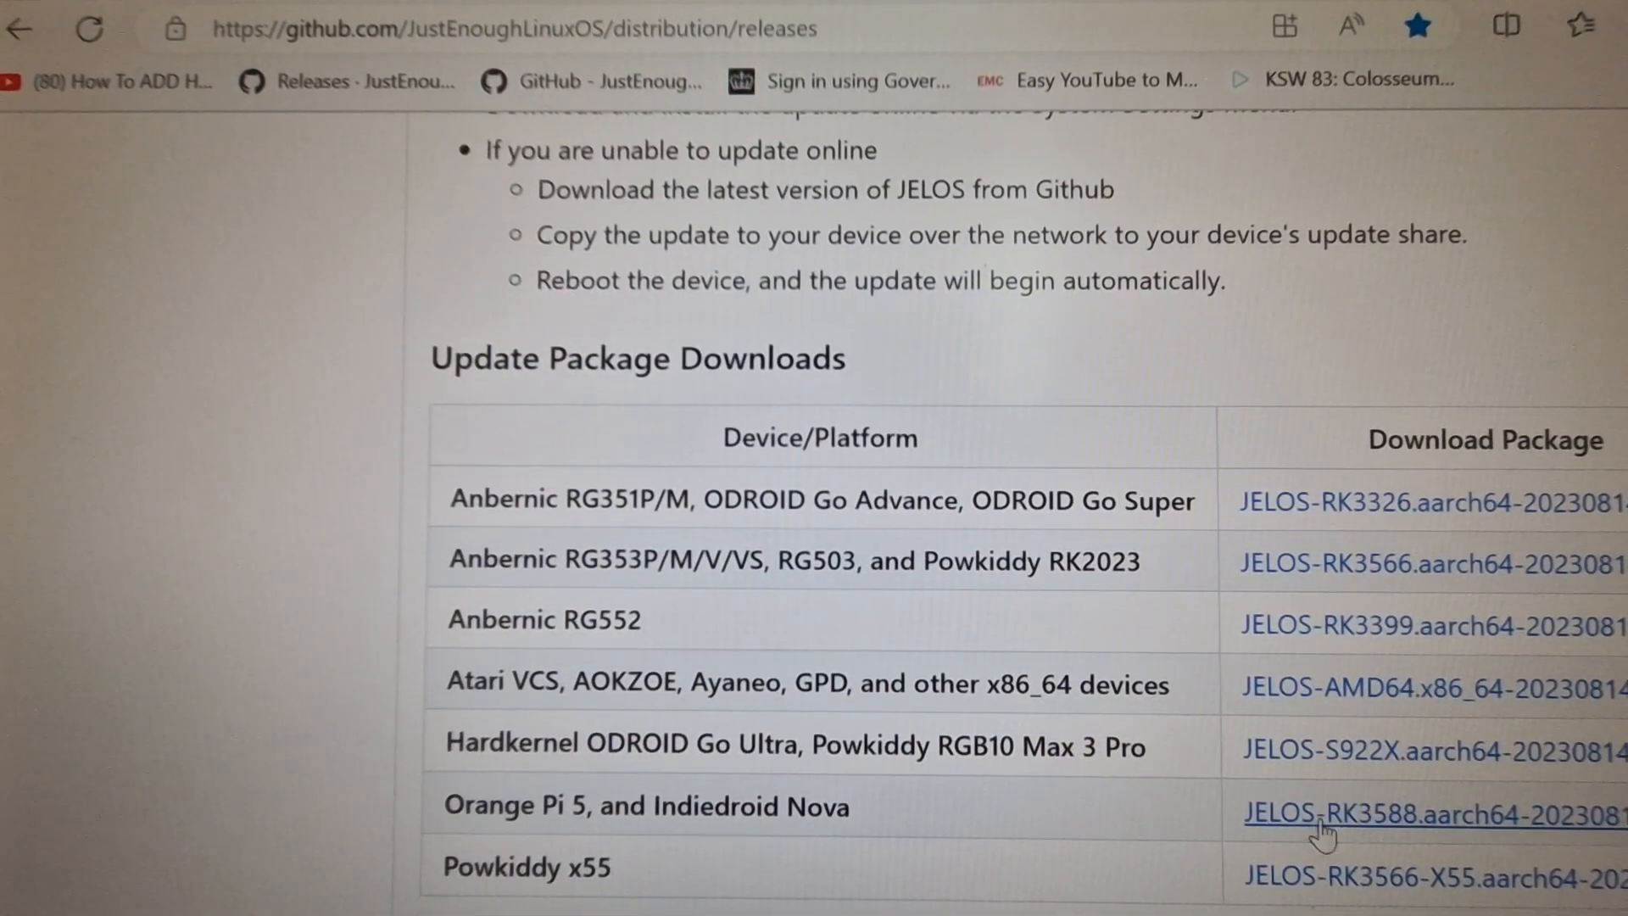
scroll("down", 3)
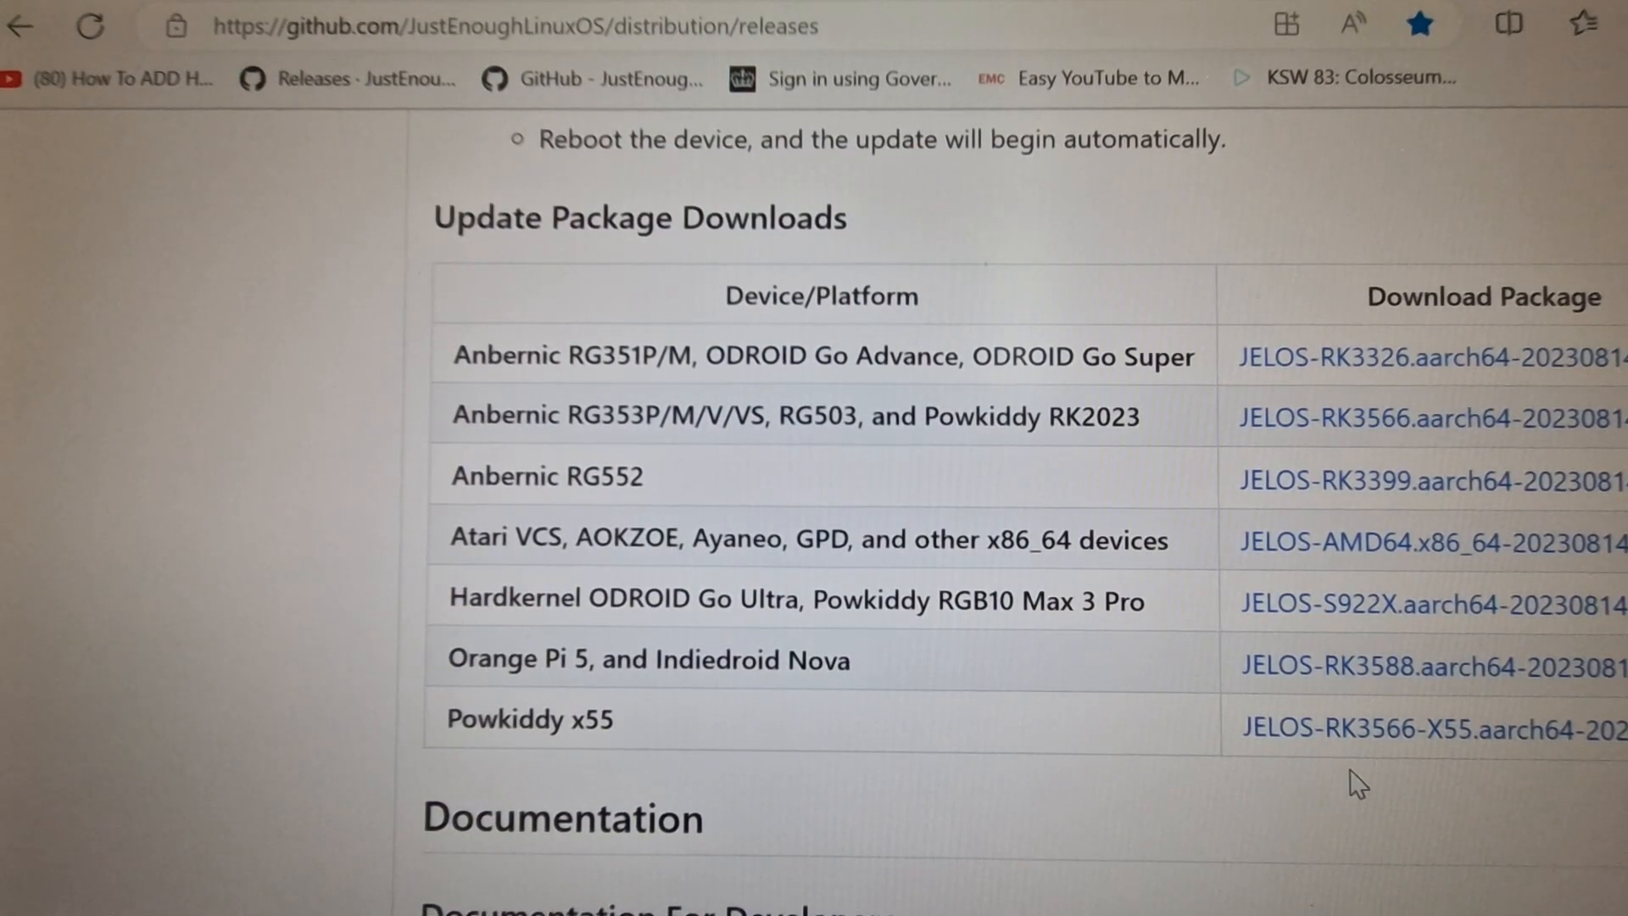
mouse_move(733, 748)
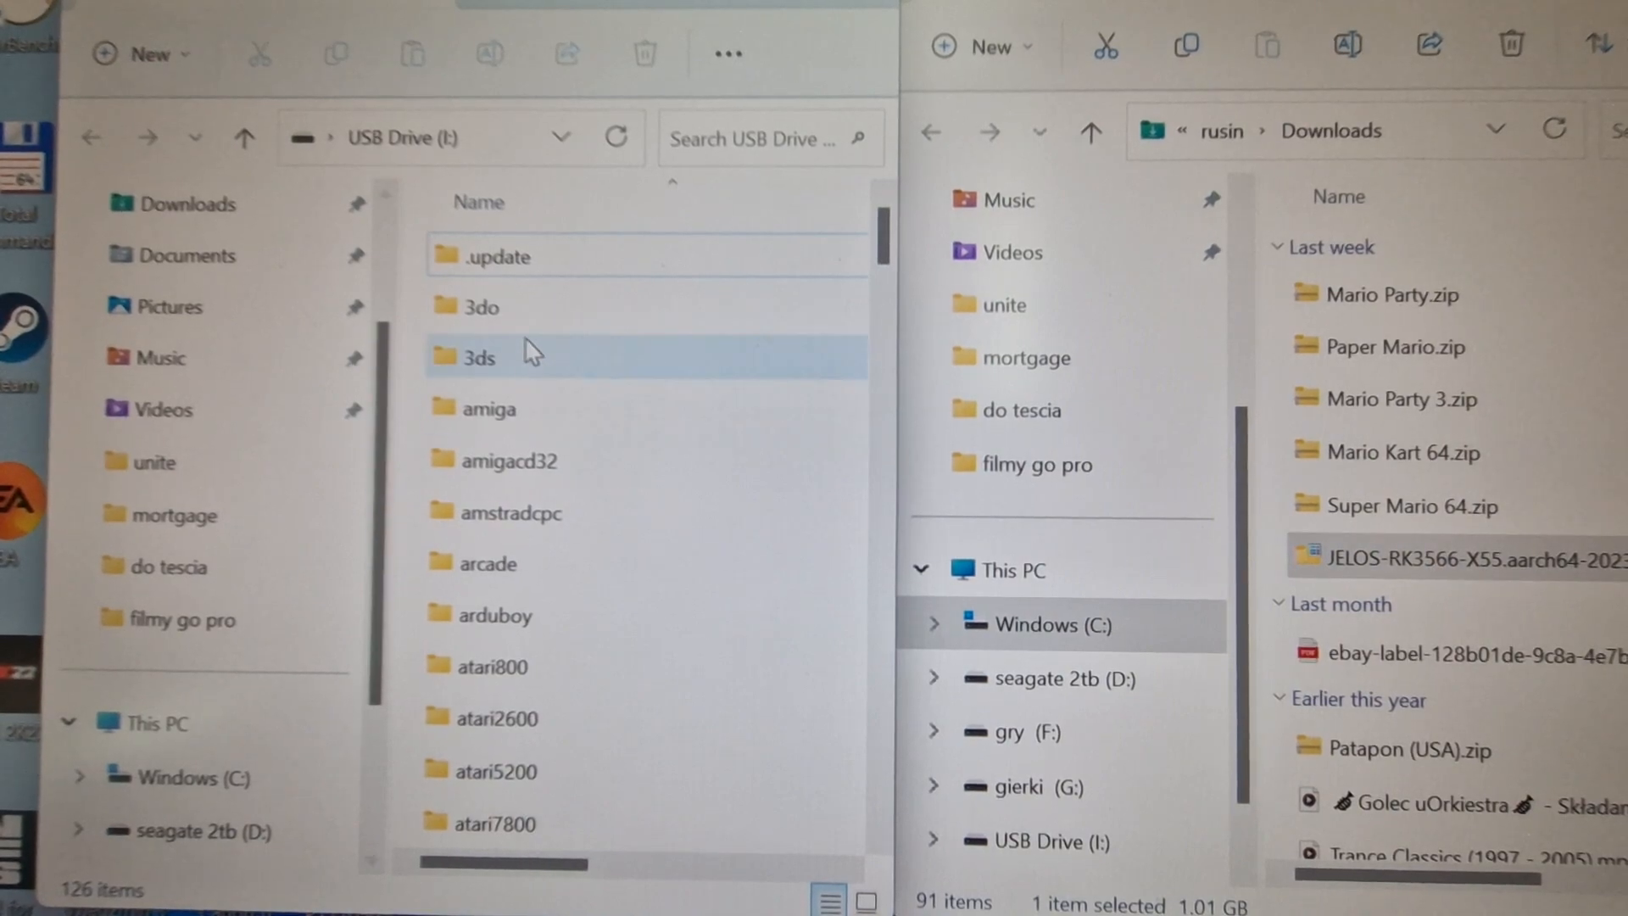
mouse_move(514, 333)
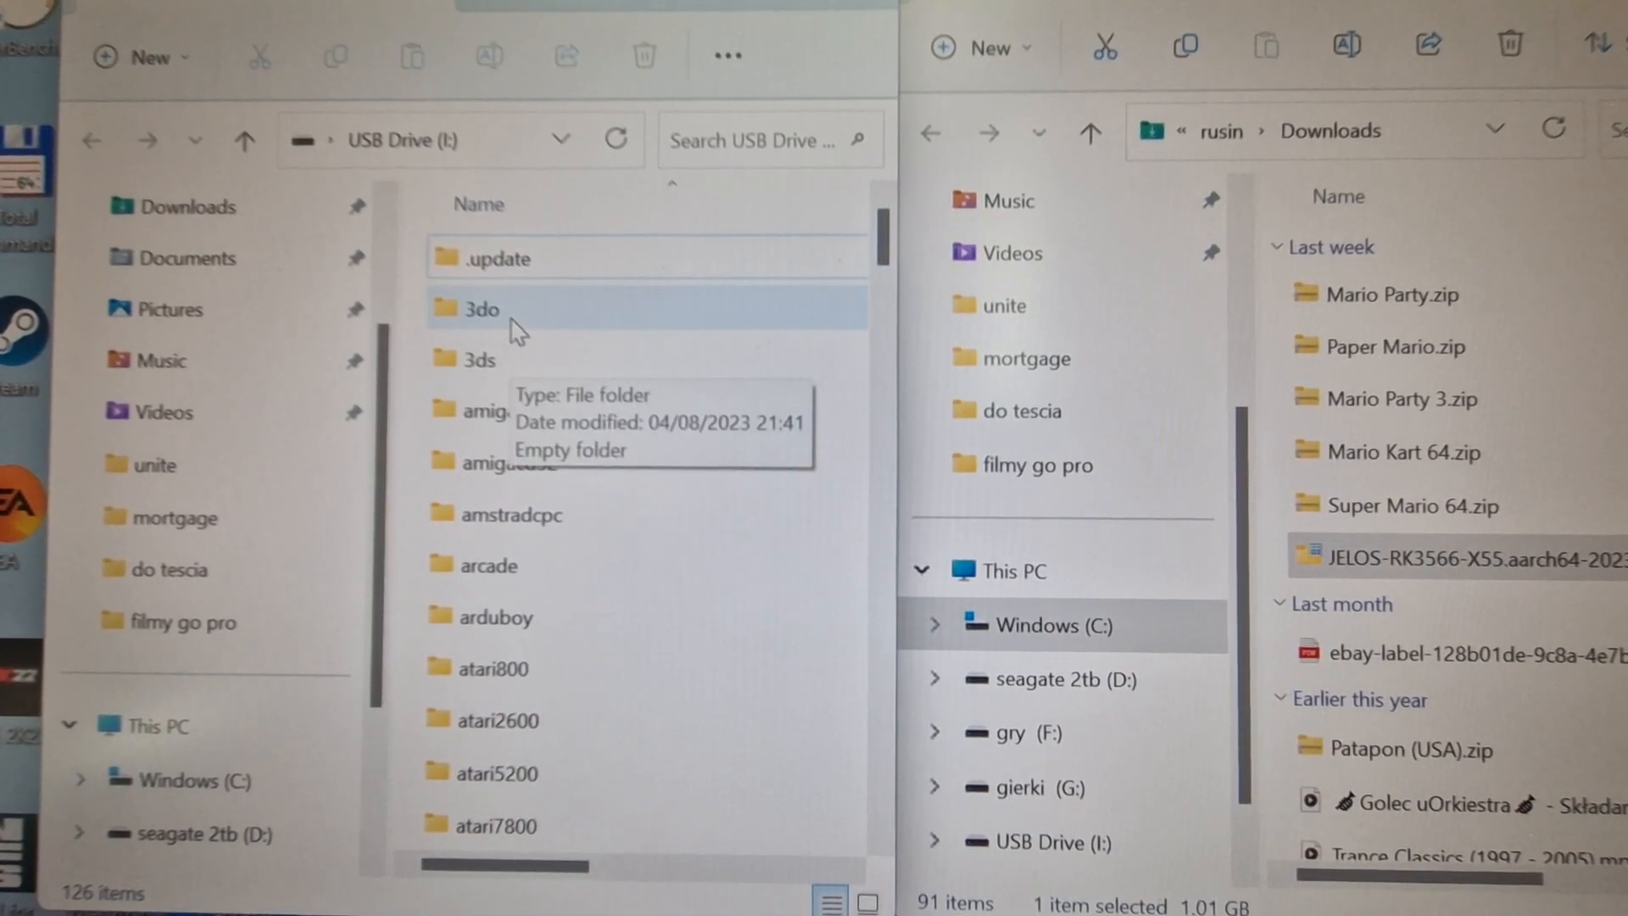
Step: Copy the JELOS-RK3566-X55 update .tar from Downloads into the 3do folder on USB Drive (I:)
double_click(480, 309)
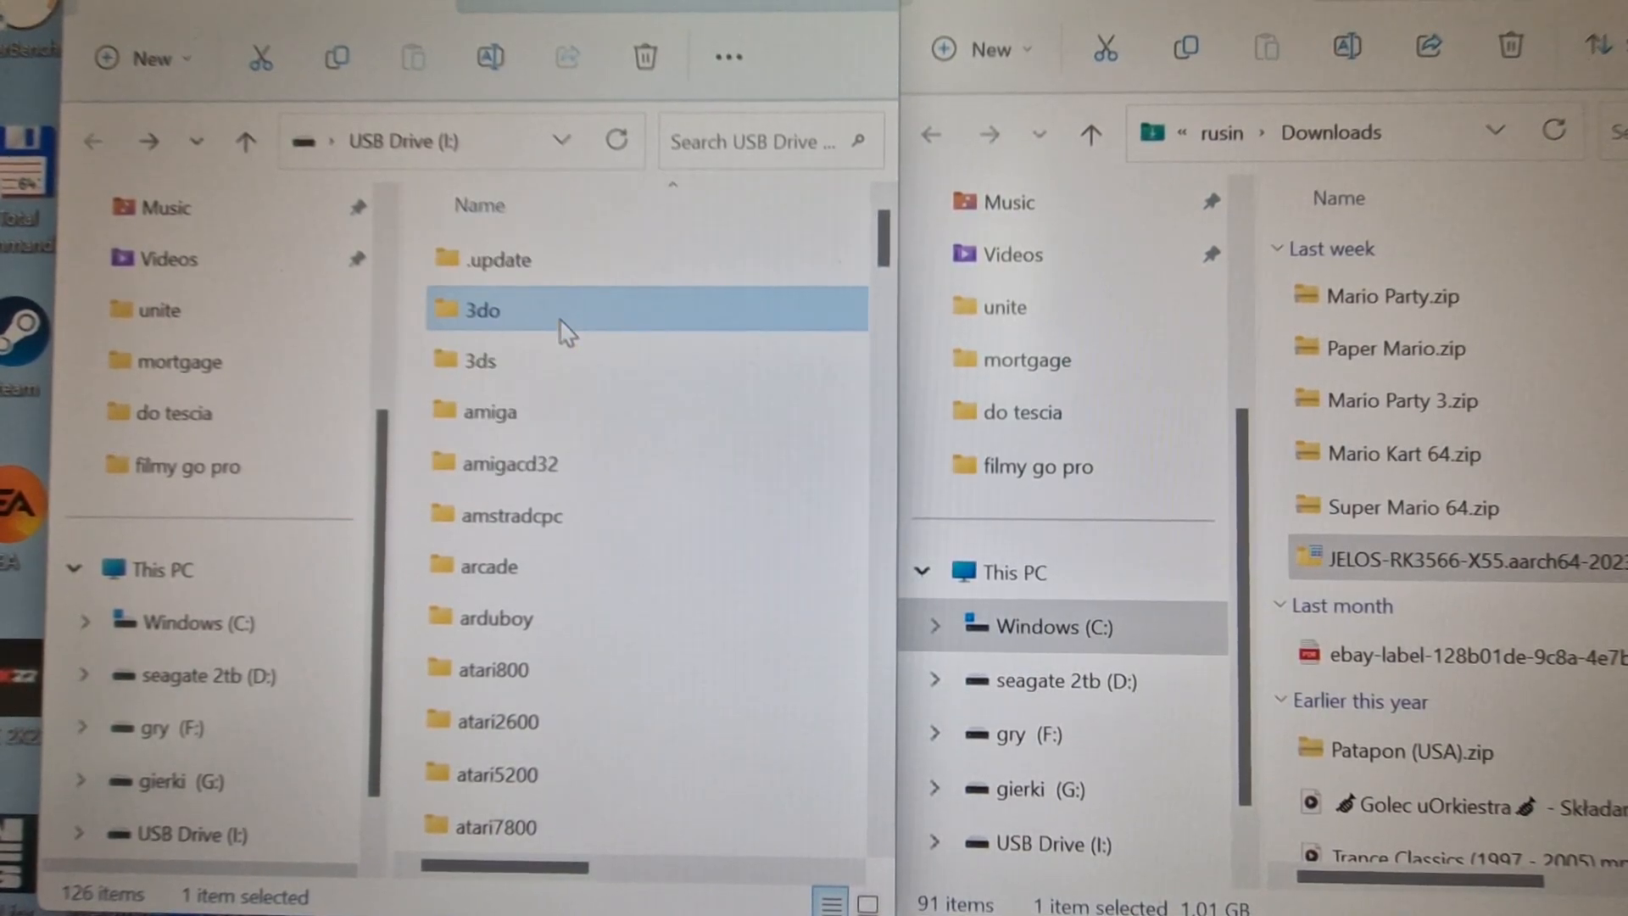
left_click_drag(1433, 558, 480, 308)
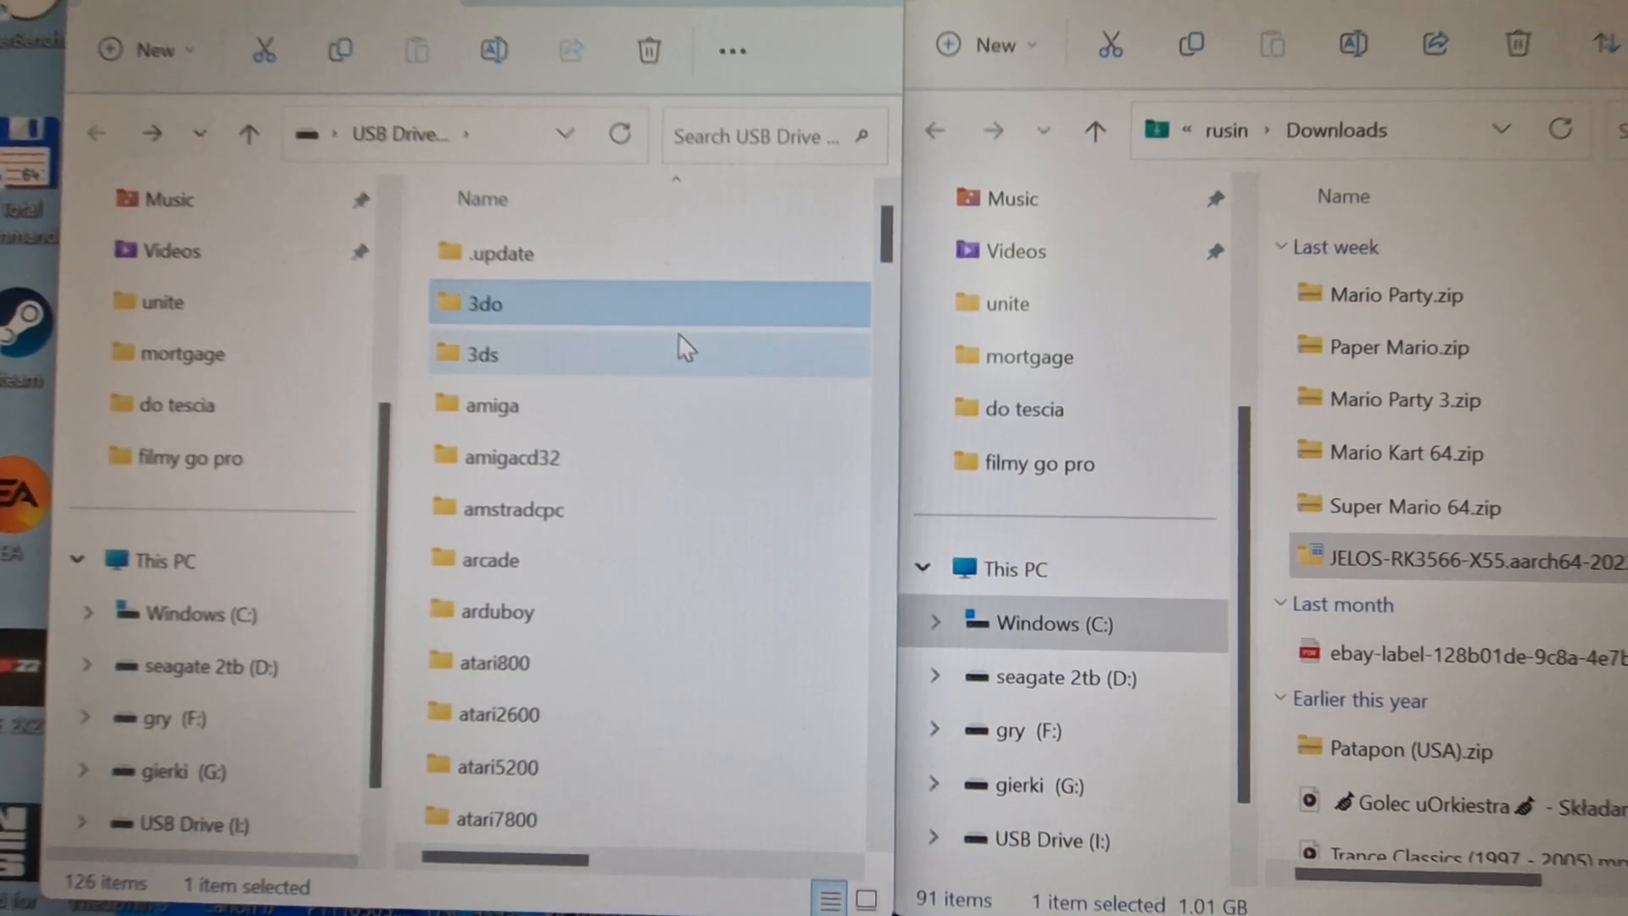
double_click(485, 302)
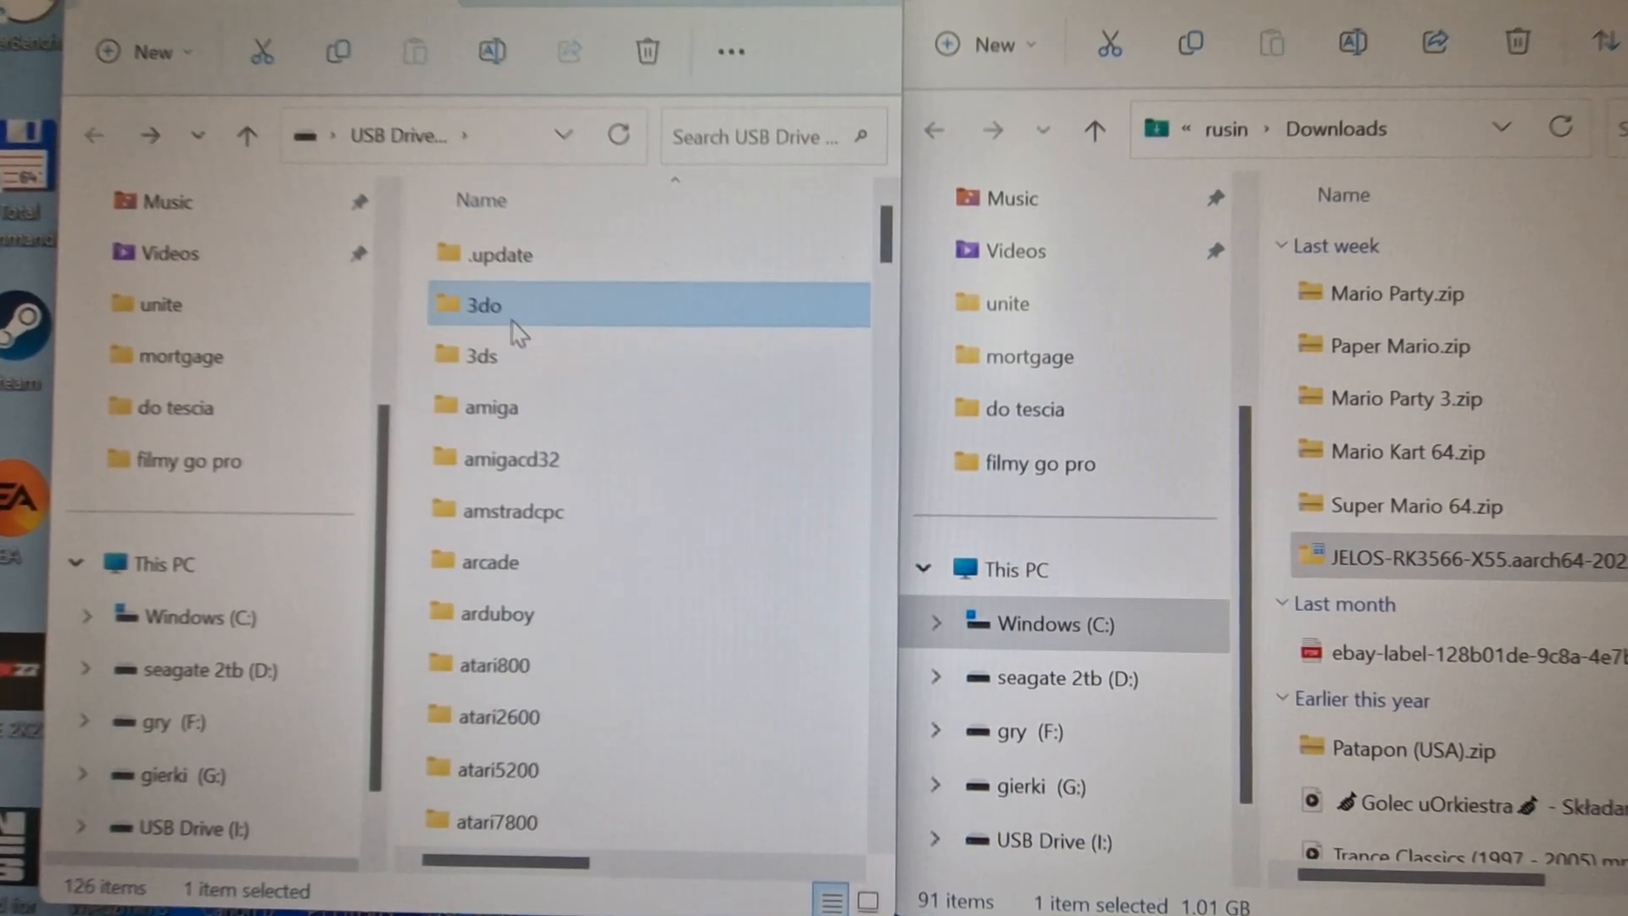
Step: View the 3do folder now holding JELOS-RK3566-X55.aarch64-20230804.tar
double_click(480, 306)
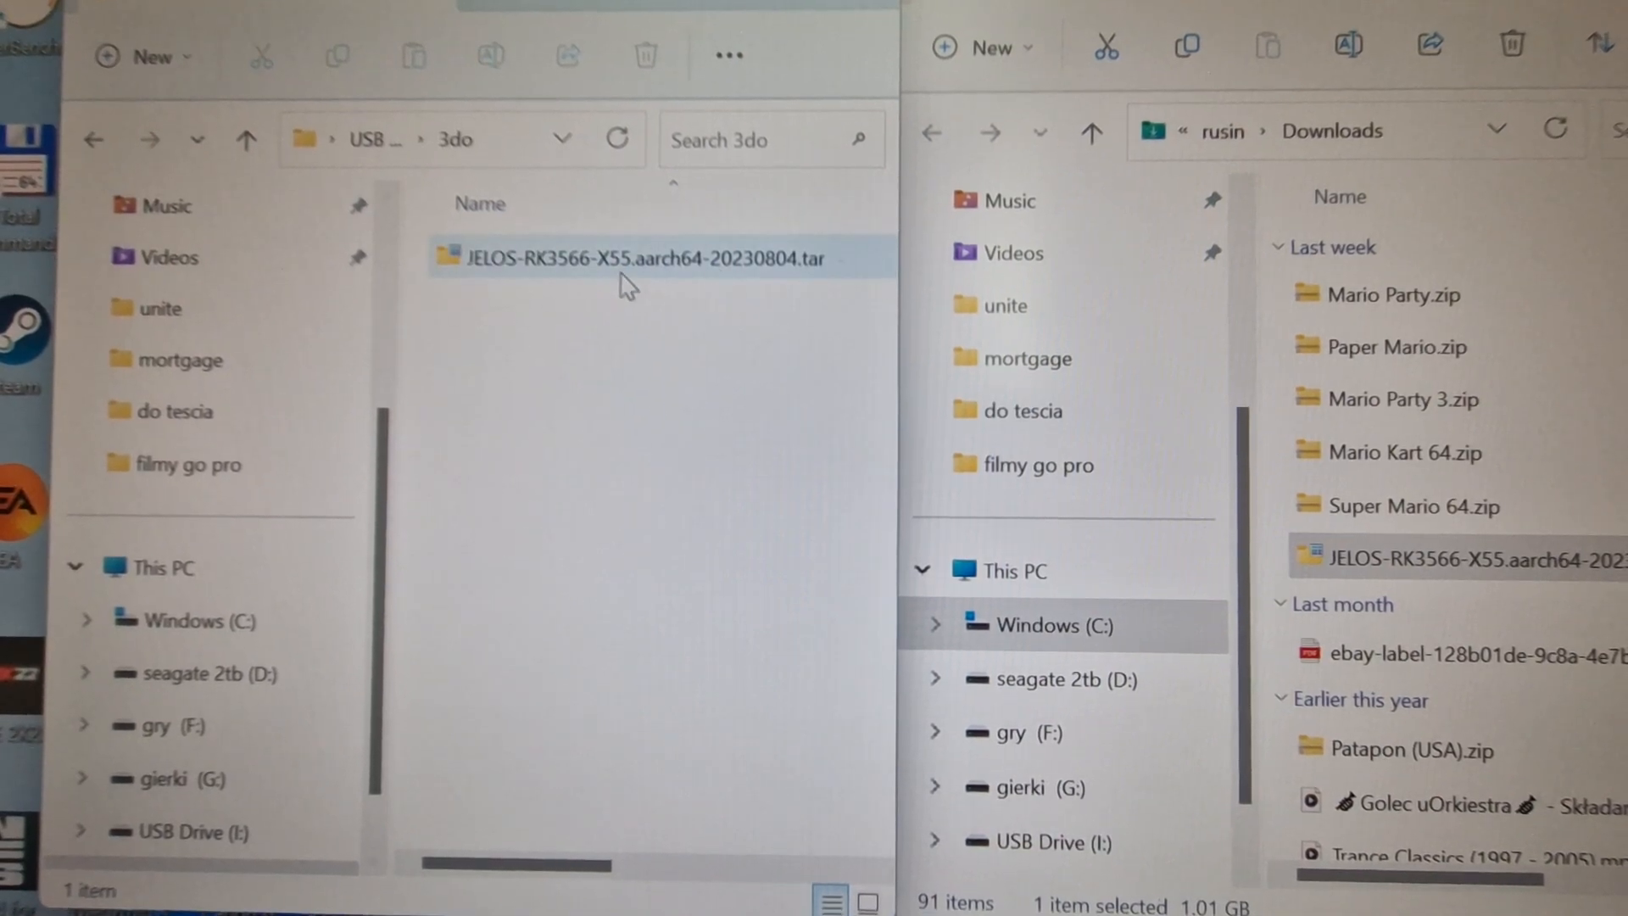
mouse_move(617, 289)
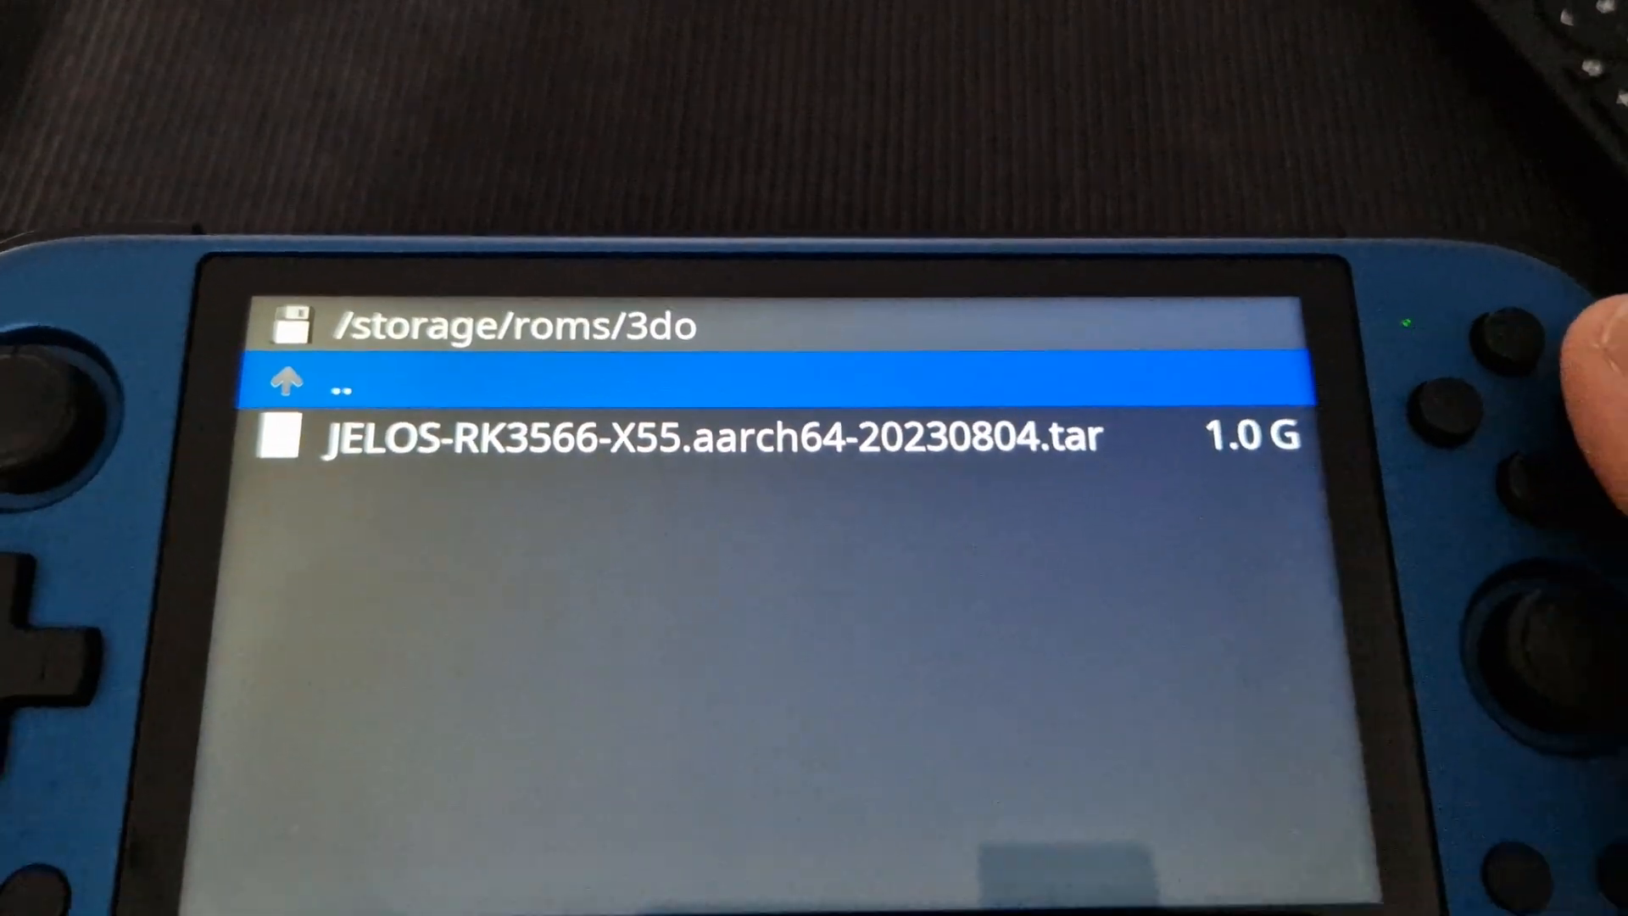
Step: Browse to /storage/roms/3do on the handheld, showing the 1.0 G update tar
key("Down")
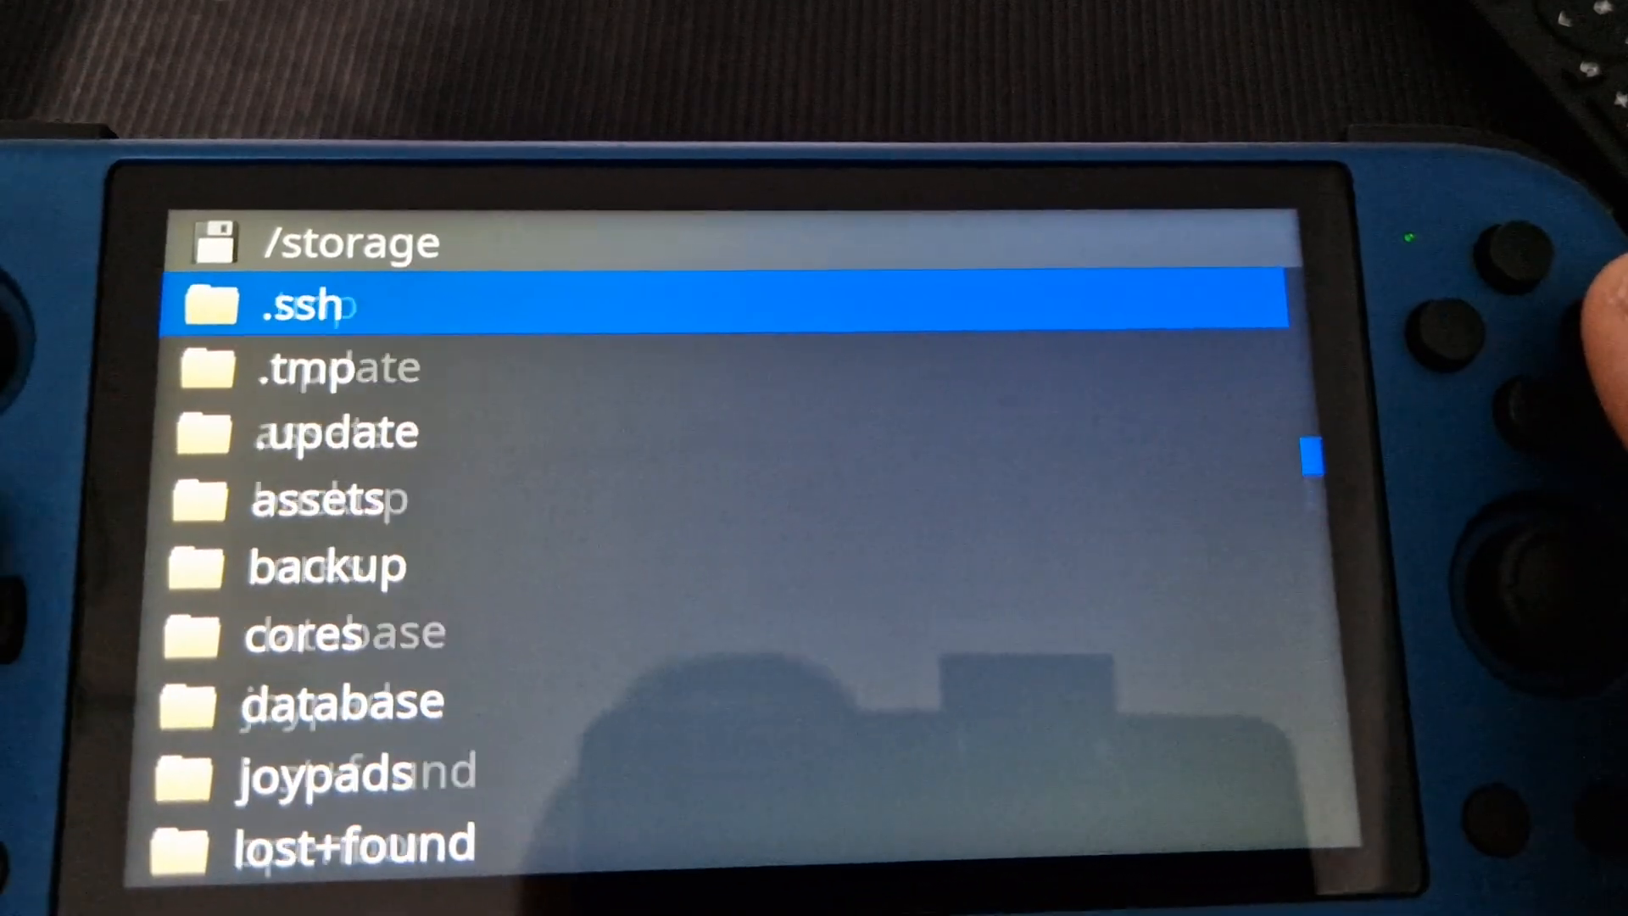
Step: Move down through /storage toward the .update folder to paste the cut update tar
key("Down")
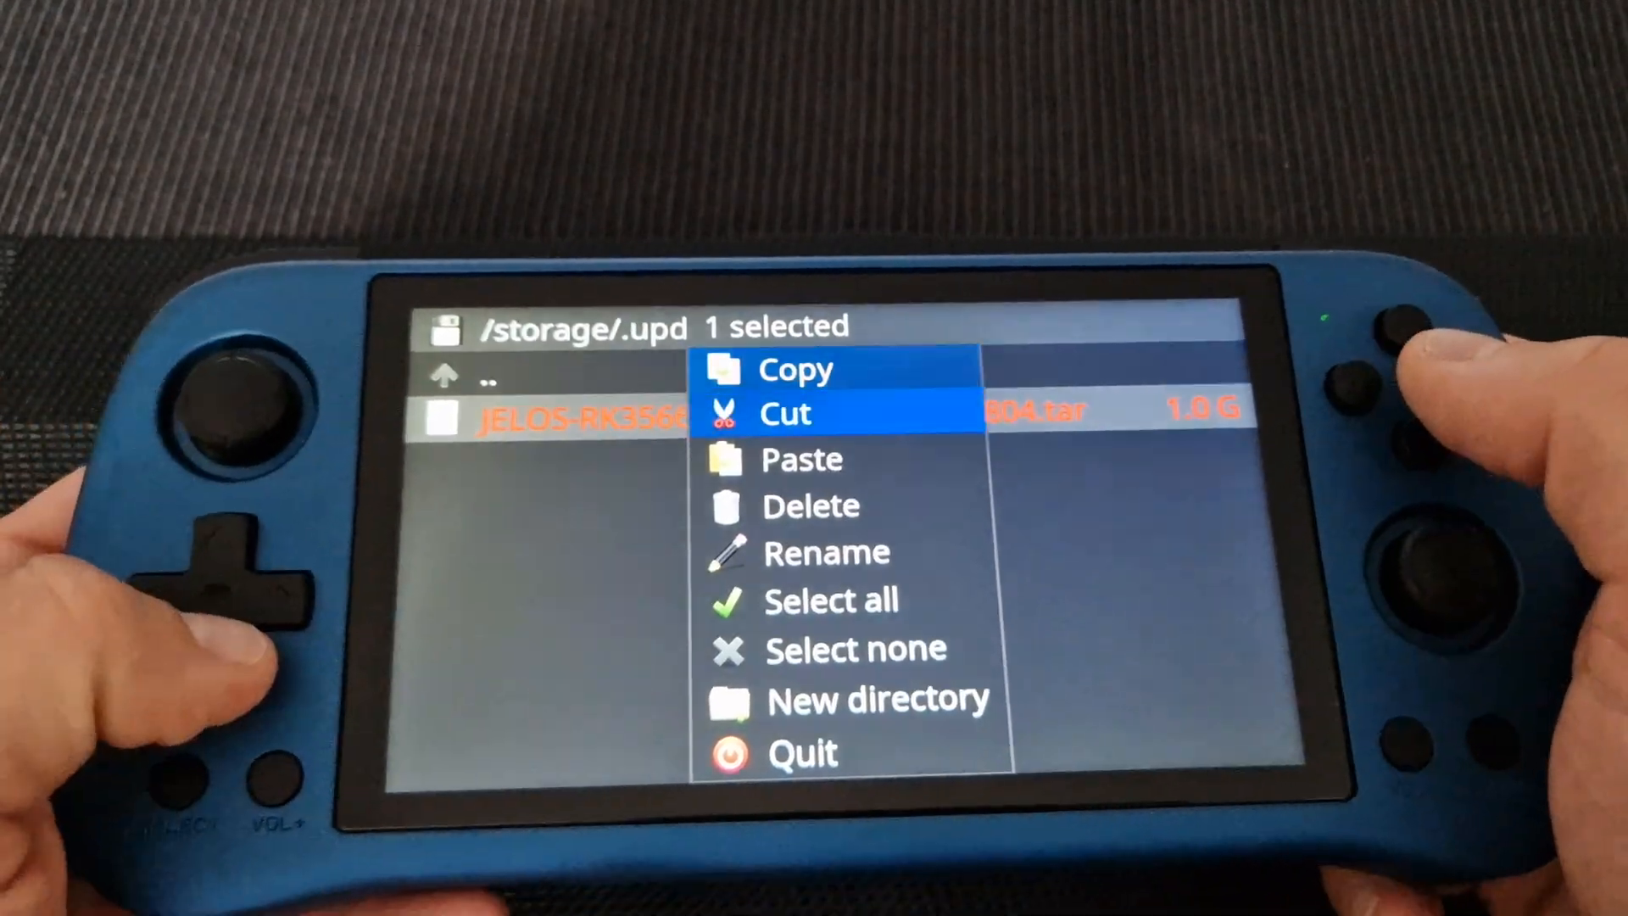
Step: Highlight the Copy action for the update tar selected in /storage/.update
key("Up")
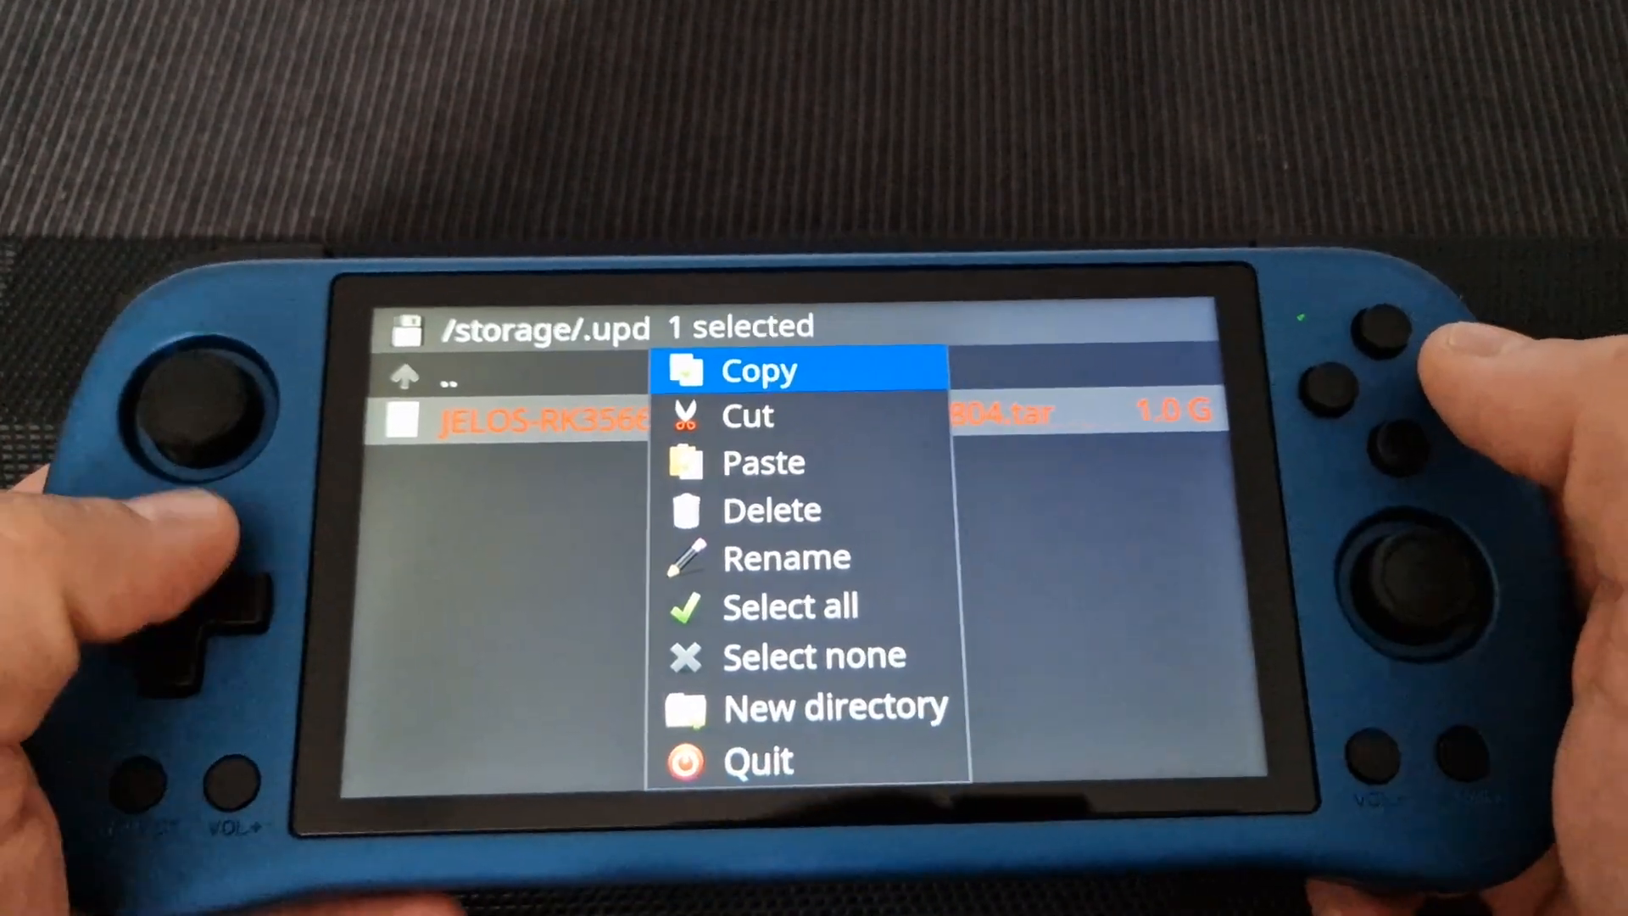